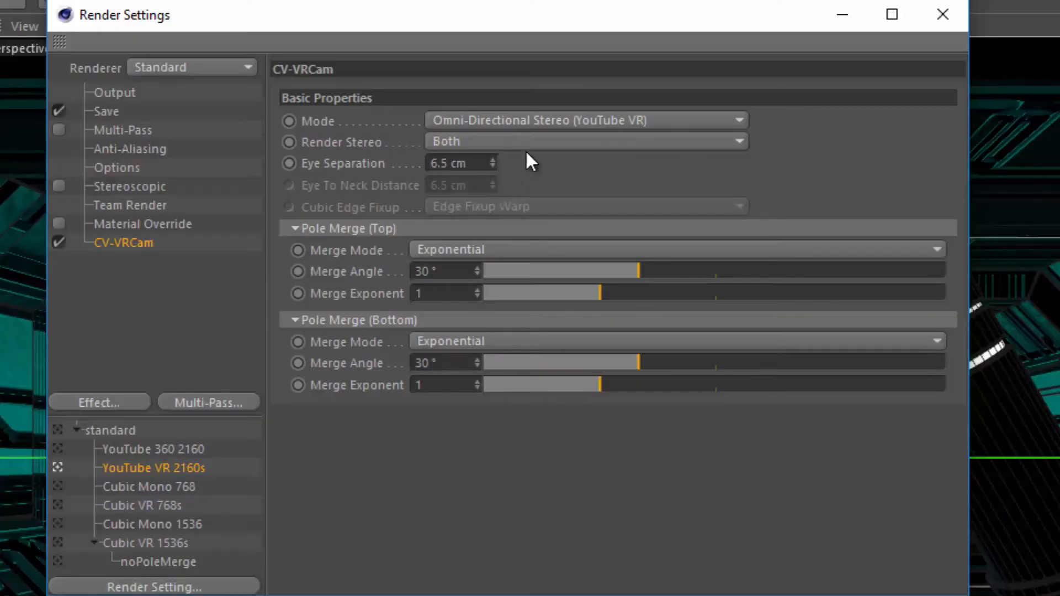
Step: Review the stereo rendering choices, then select the rig's FWD camera under Camera and adjust a value
{"action": "left_click", "coordinate": [585, 142]}
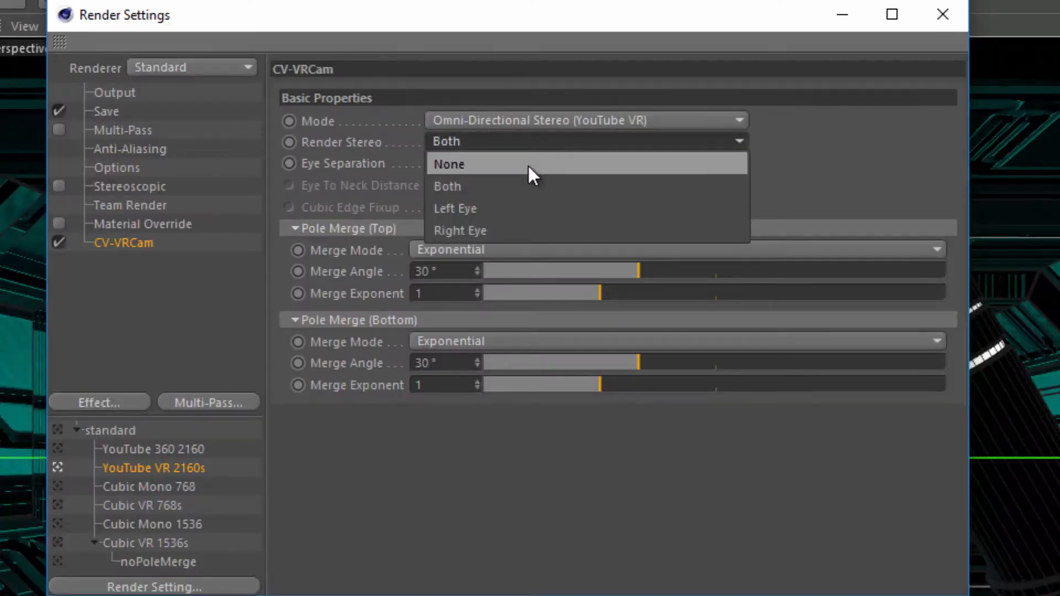
{"action": "mouse_move", "coordinate": [534, 189]}
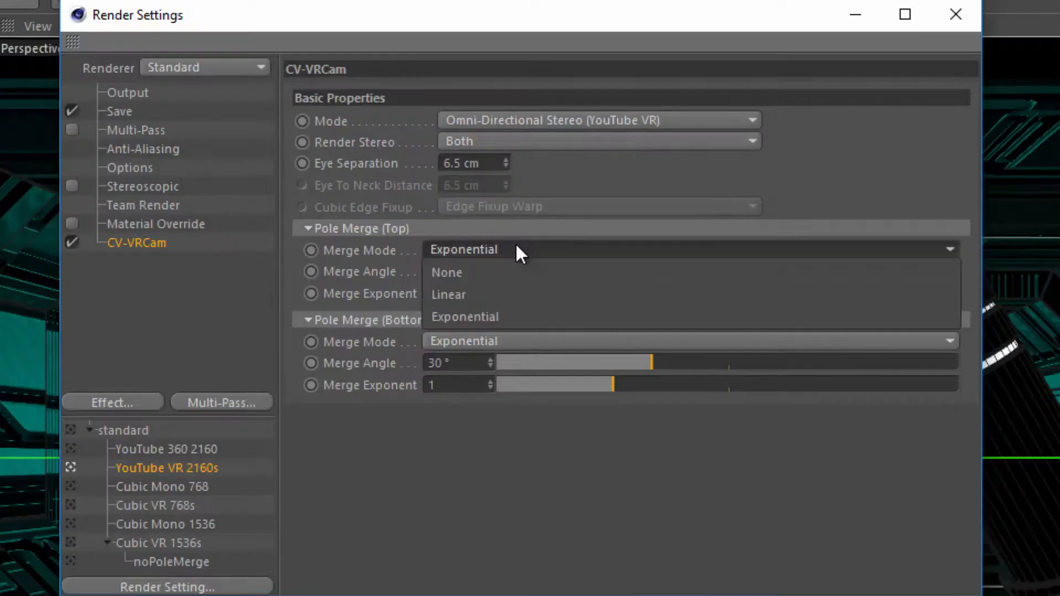
{"action": "mouse_move", "coordinate": [530, 316]}
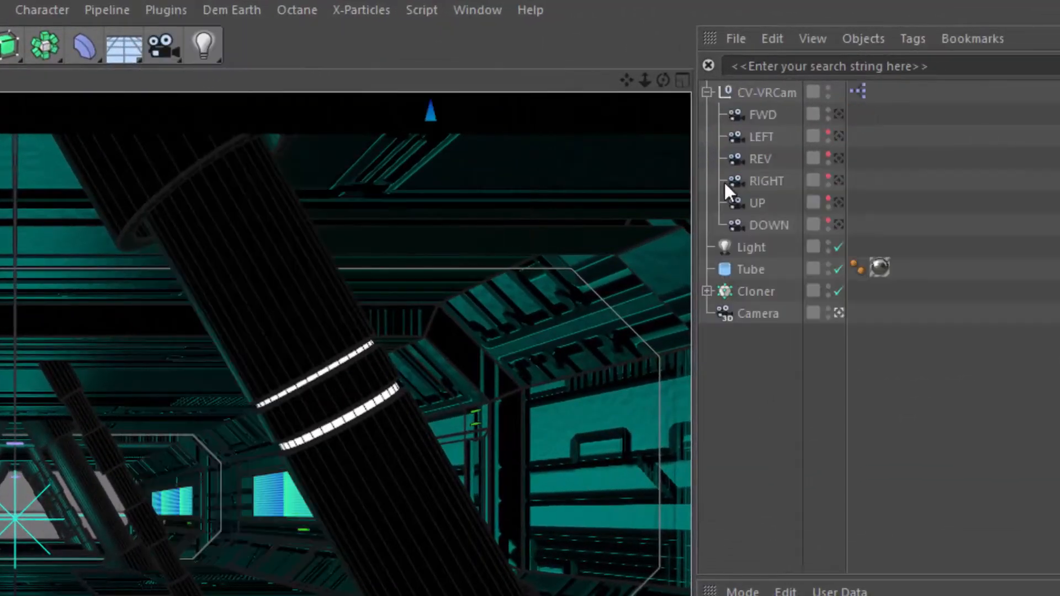
{"action": "left_click", "coordinate": [765, 83]}
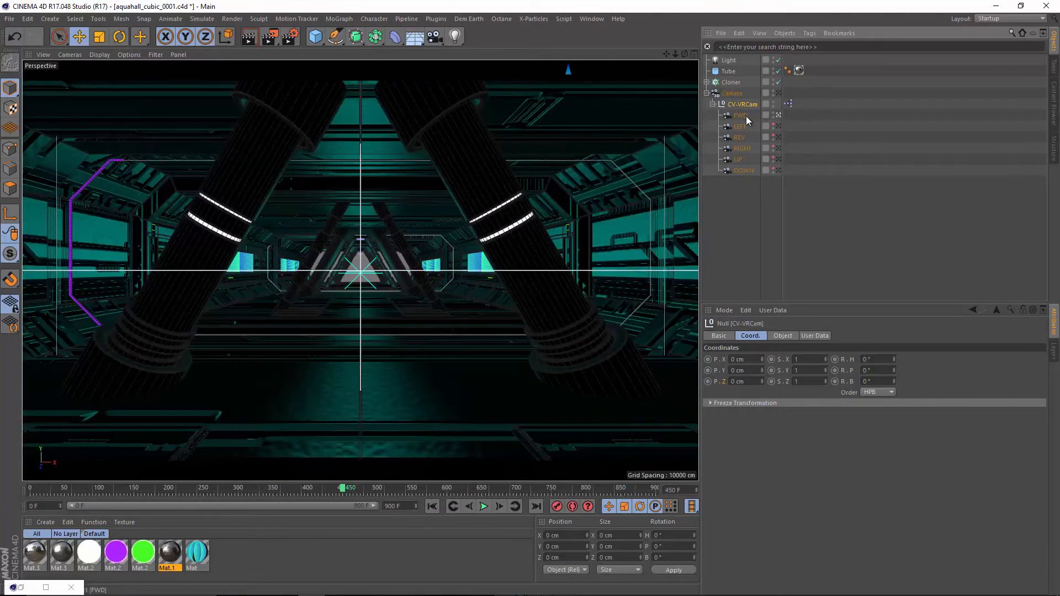
{"action": "left_click", "coordinate": [740, 114]}
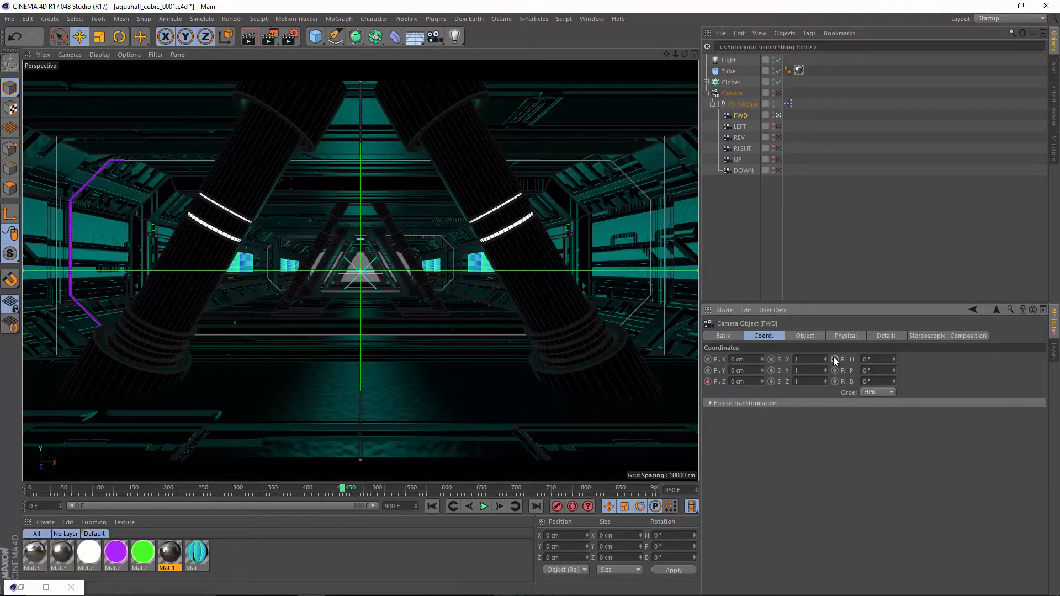
{"action": "left_click_drag", "start_coordinate": [872, 359], "coordinate": [892, 359]}
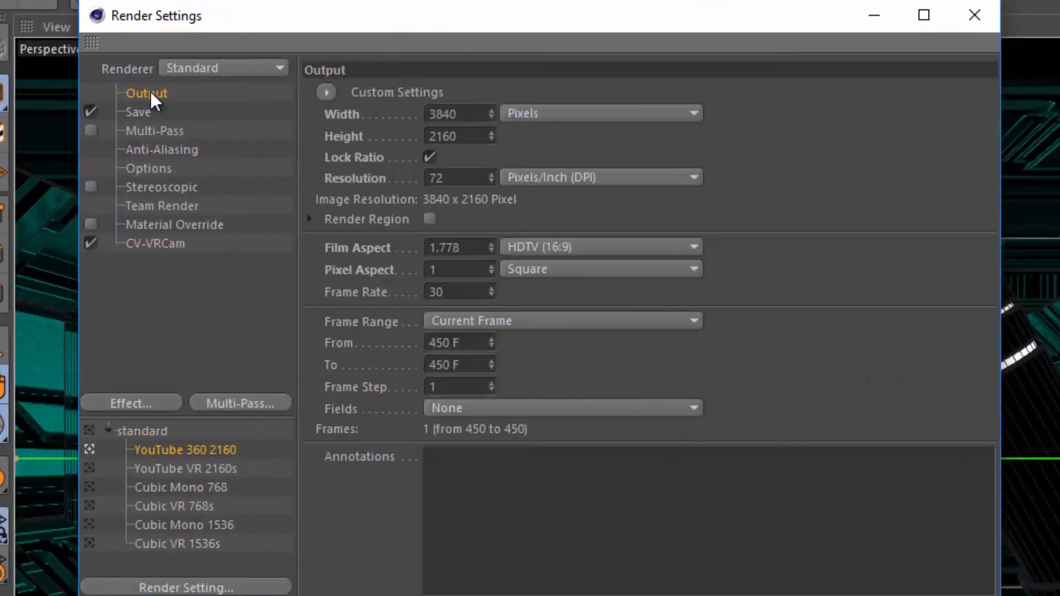
Step: Check YouTube 360 2160 anti-aliasing, then show the Cineversity CV-VRCam page's Toolbox download options
{"action": "left_click", "coordinate": [162, 149]}
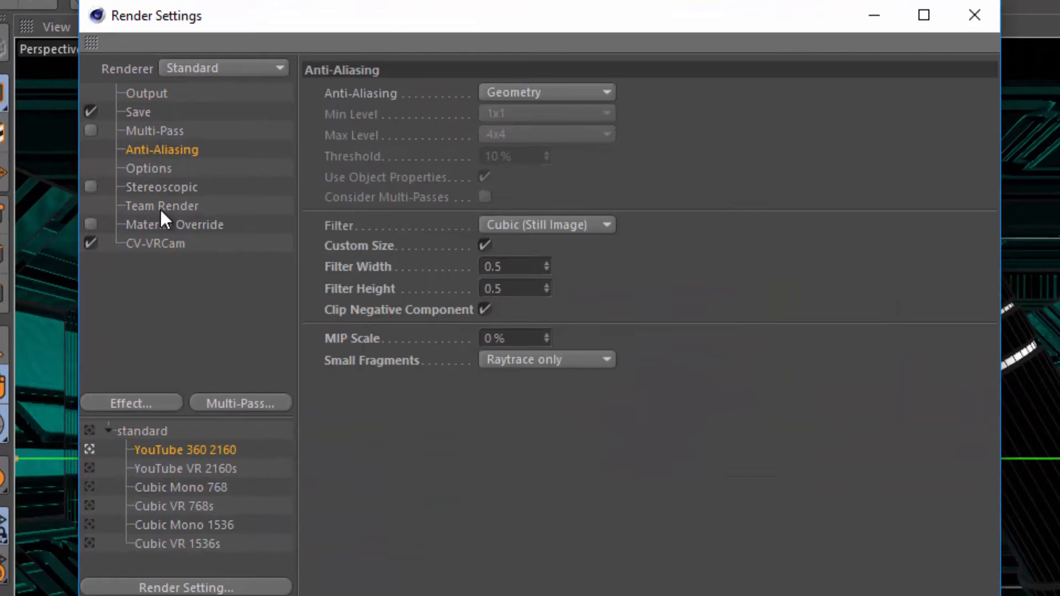
{"action": "left_click", "coordinate": [155, 244]}
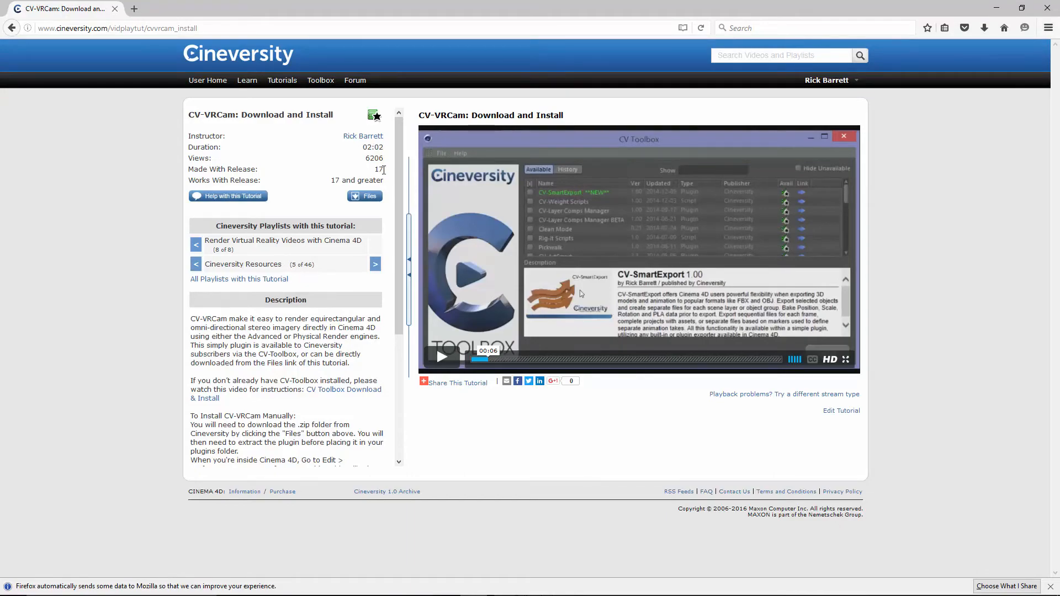
{"action": "left_click", "coordinate": [321, 80]}
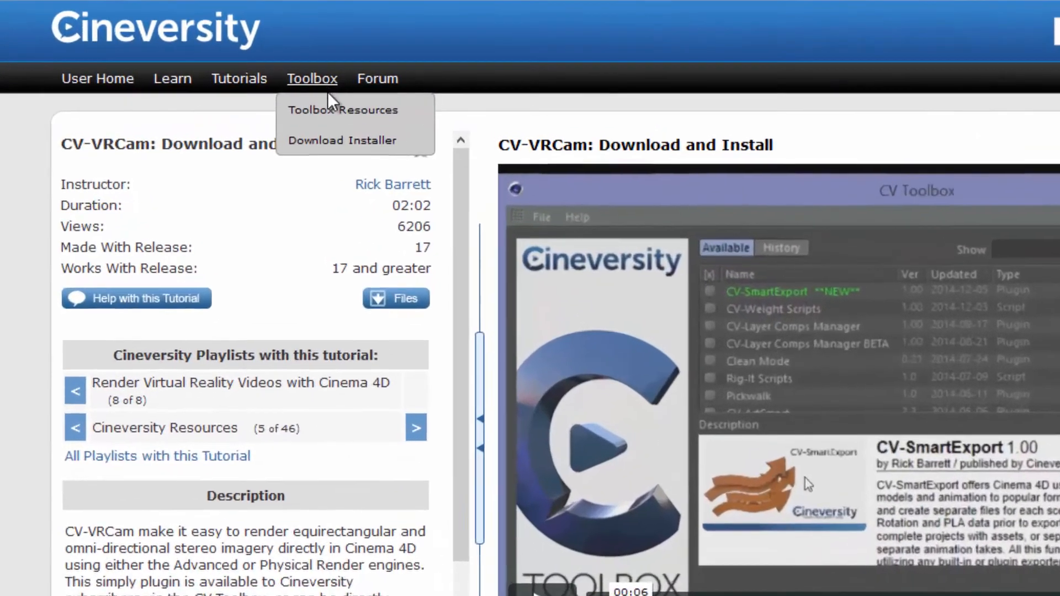